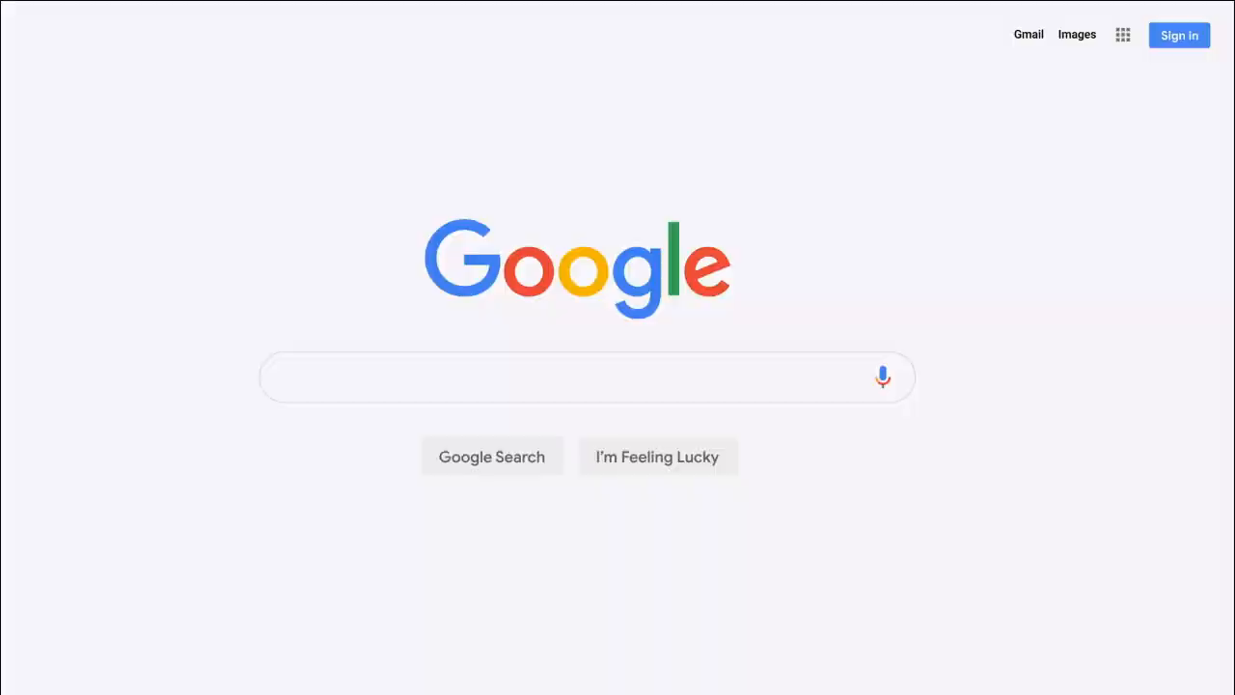
- Sign in to the Google account with email and password from the Google Search page
{"action": "left_click", "coordinate": [1179, 34]}
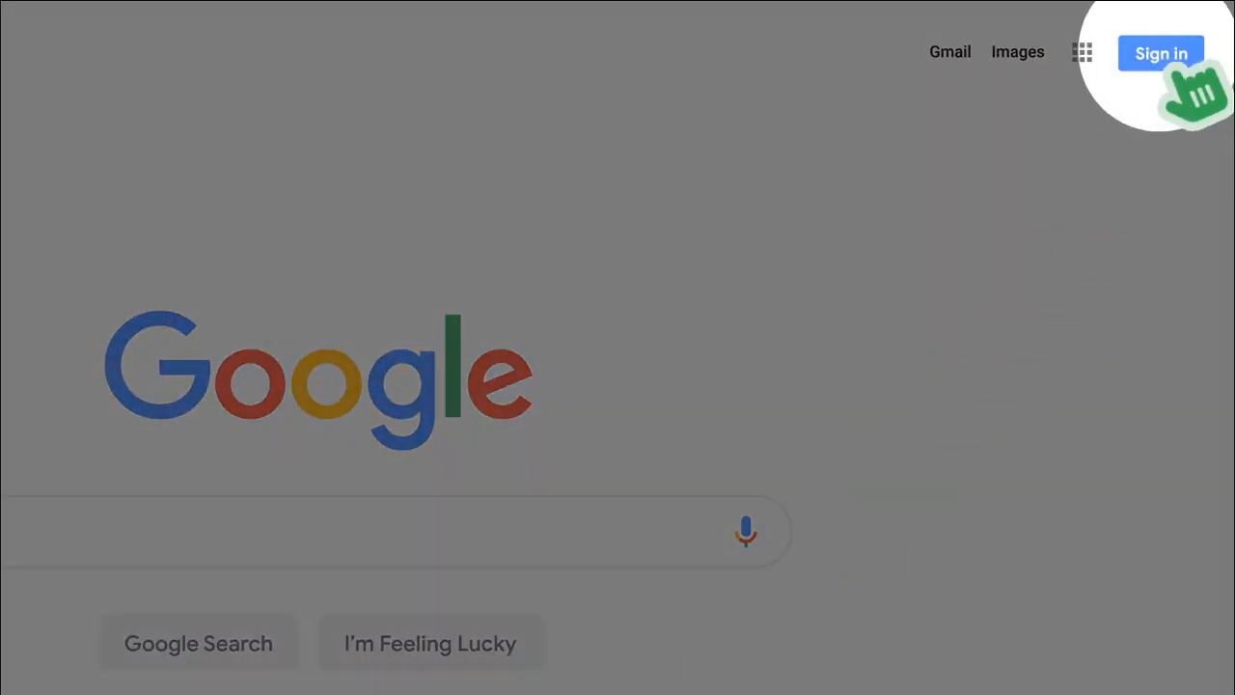
{"action": "left_click", "coordinate": [1162, 54]}
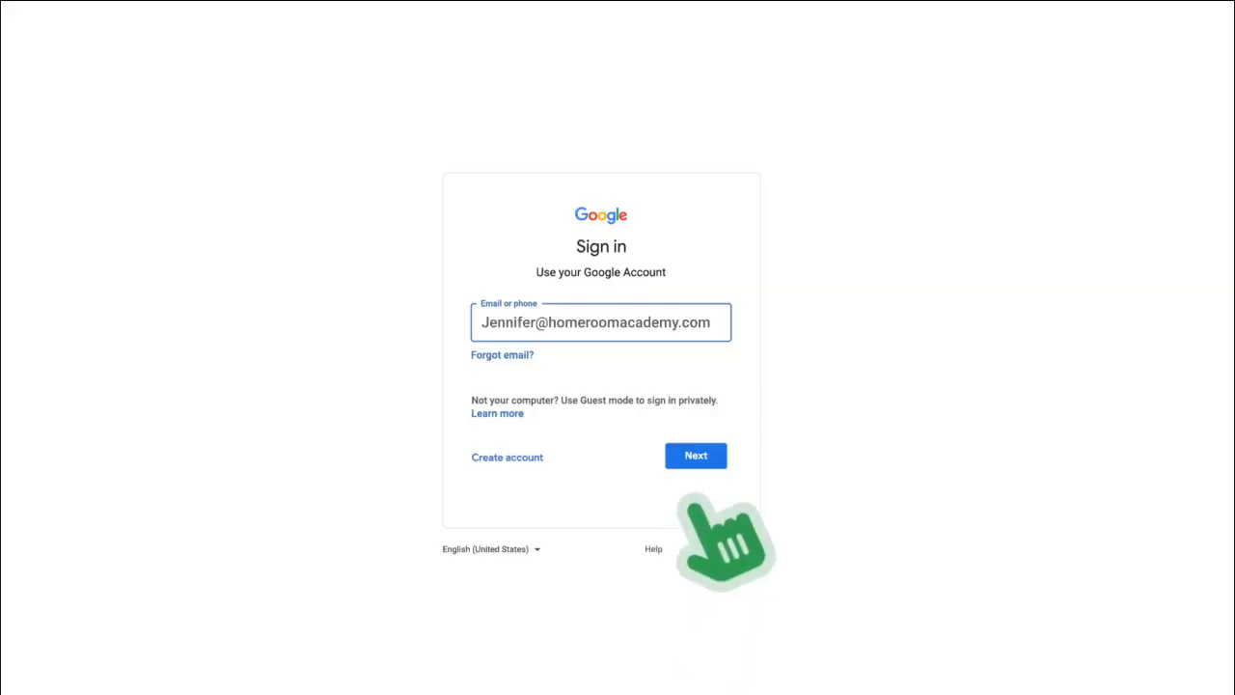
{"action": "left_click", "coordinate": [695, 455]}
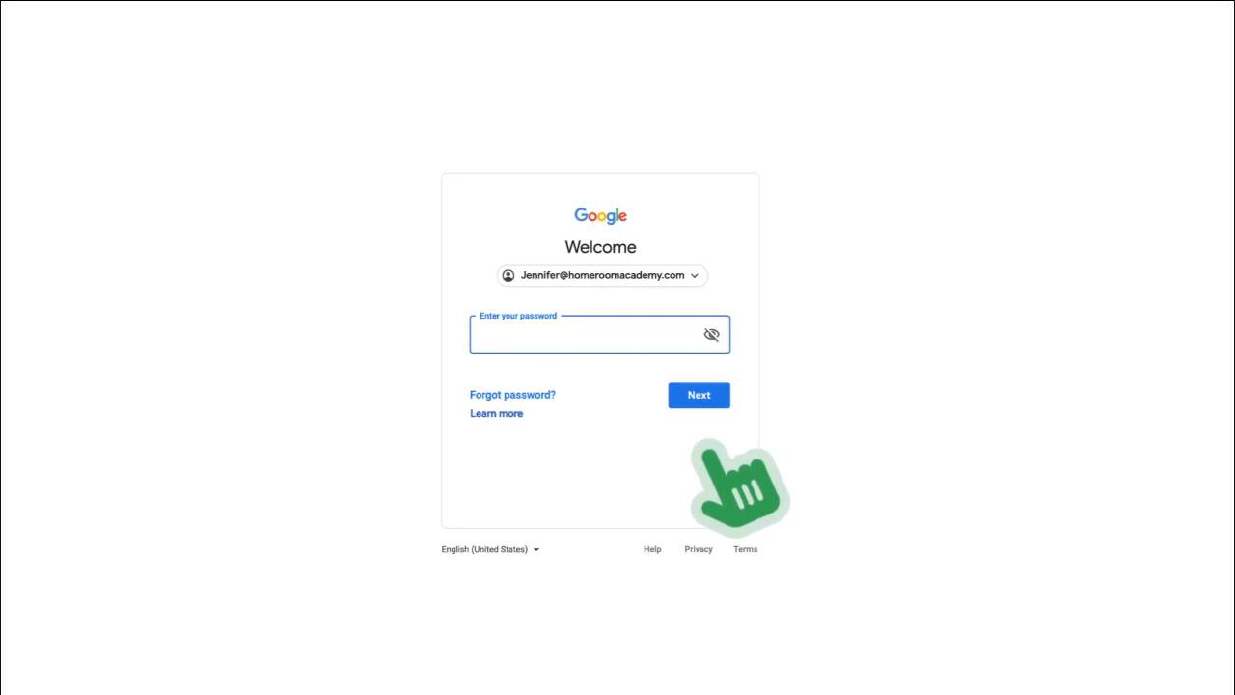
{"action": "left_click", "coordinate": [698, 393]}
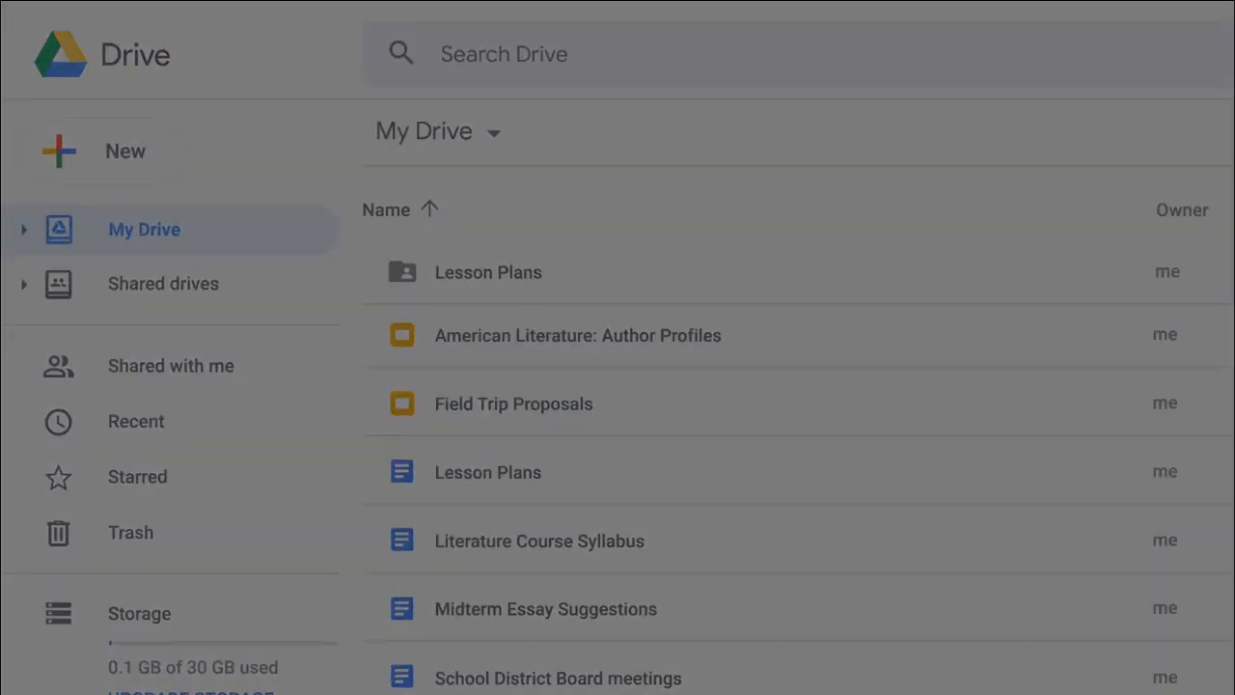
{"action": "left_click", "coordinate": [106, 151]}
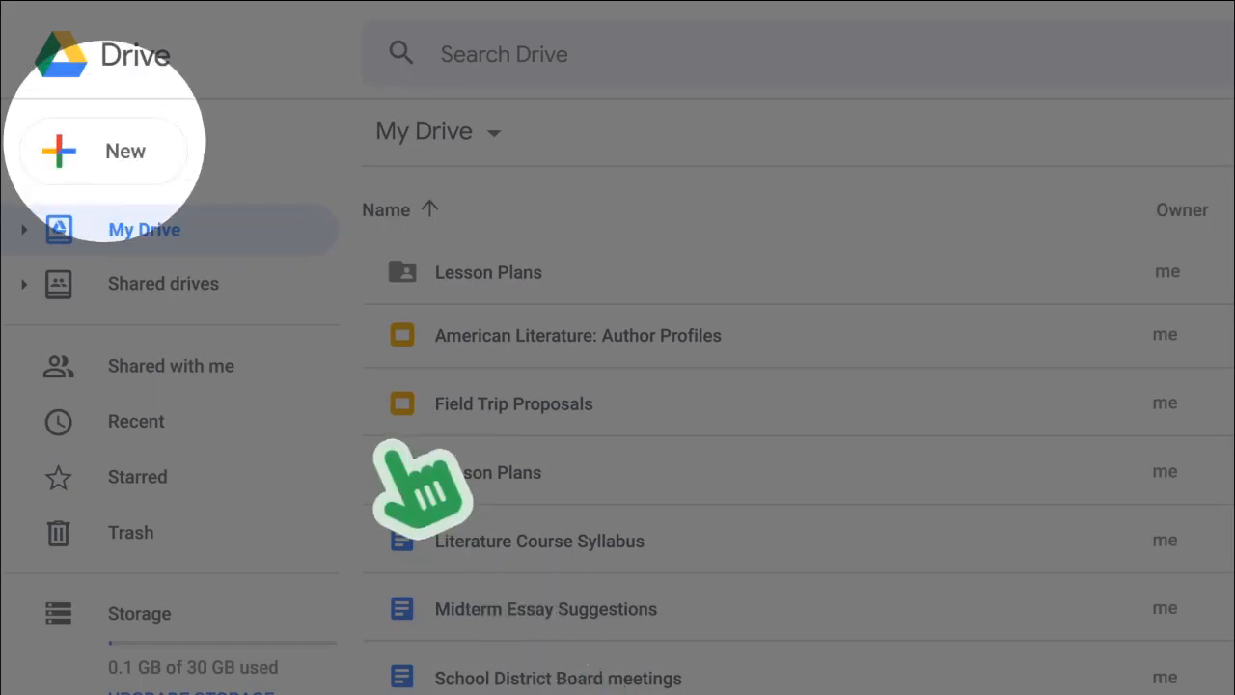
{"action": "left_click", "coordinate": [106, 151]}
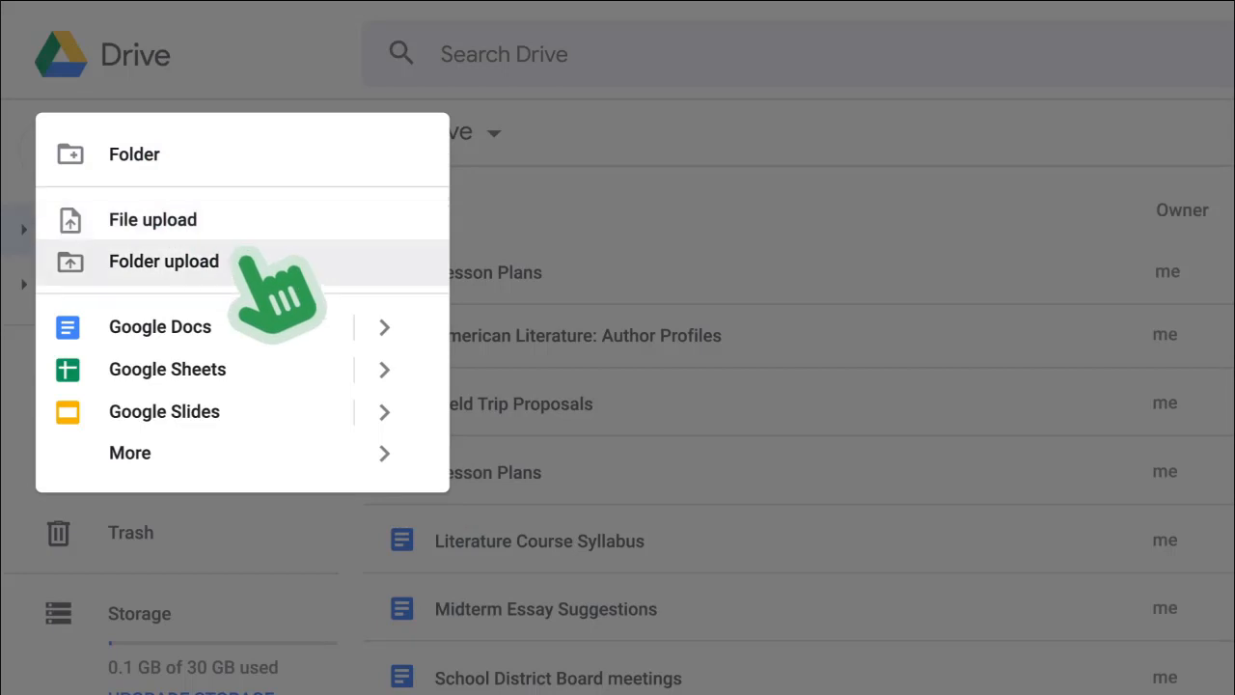
{"action": "right_click", "coordinate": [488, 273]}
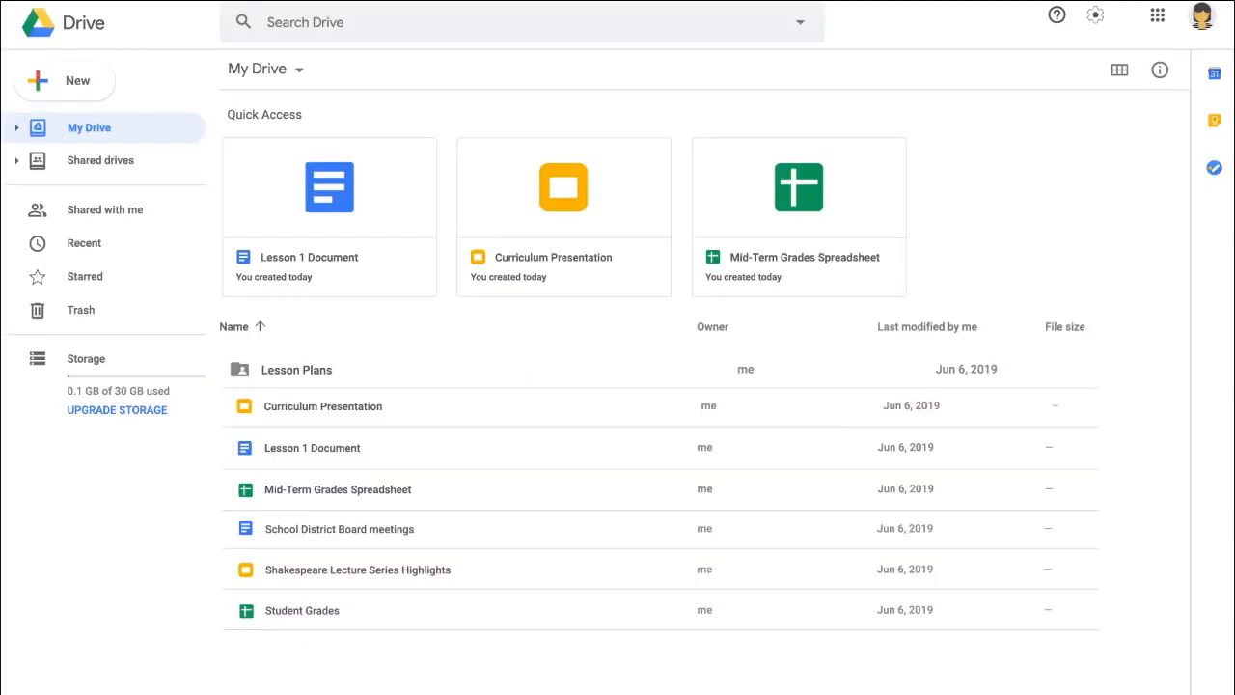
- Download Lesson 1 Document, Curriculum Presentation and Mid-Term Grades Spreadsheet via their context menus
{"action": "left_click", "coordinate": [338, 490]}
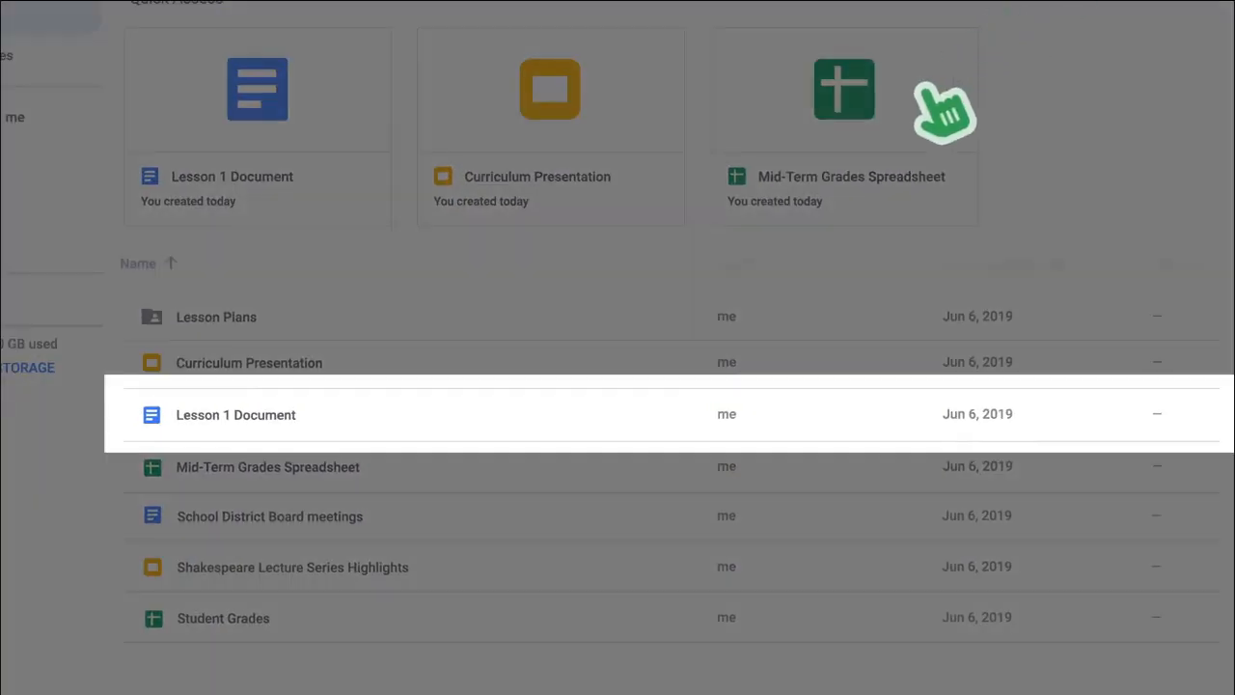
{"action": "right_click", "coordinate": [235, 413]}
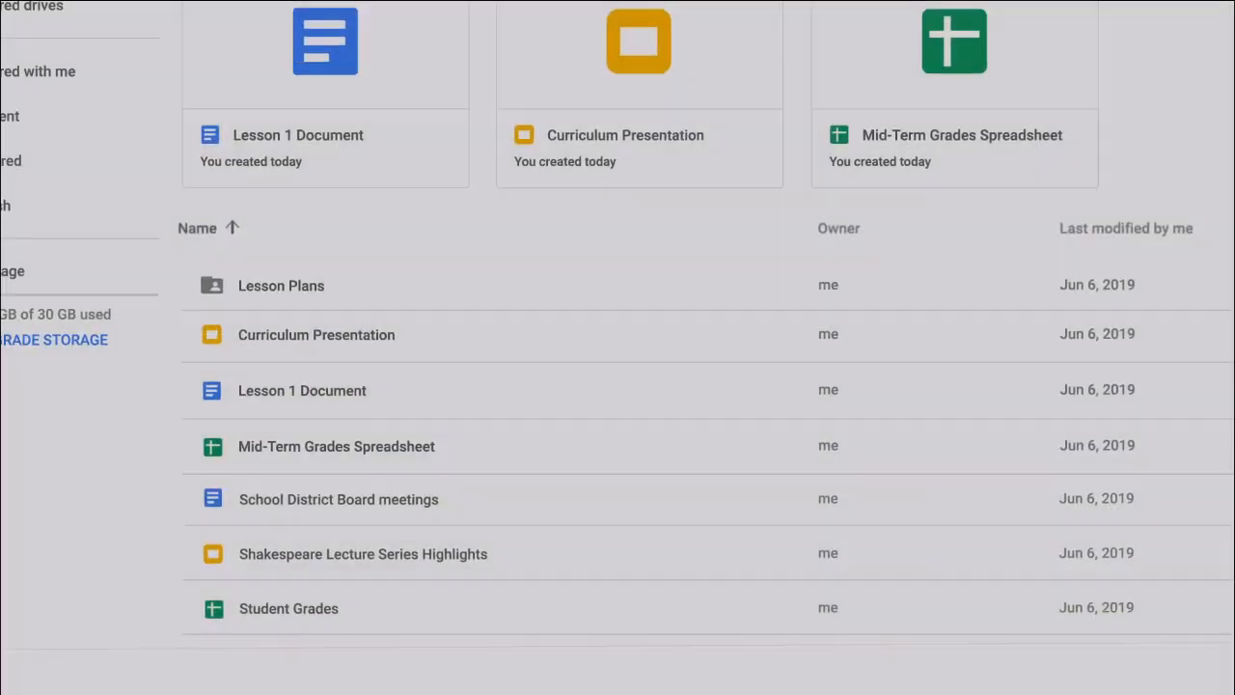
{"action": "scroll", "scroll_direction": "up", "scroll_amount": 3}
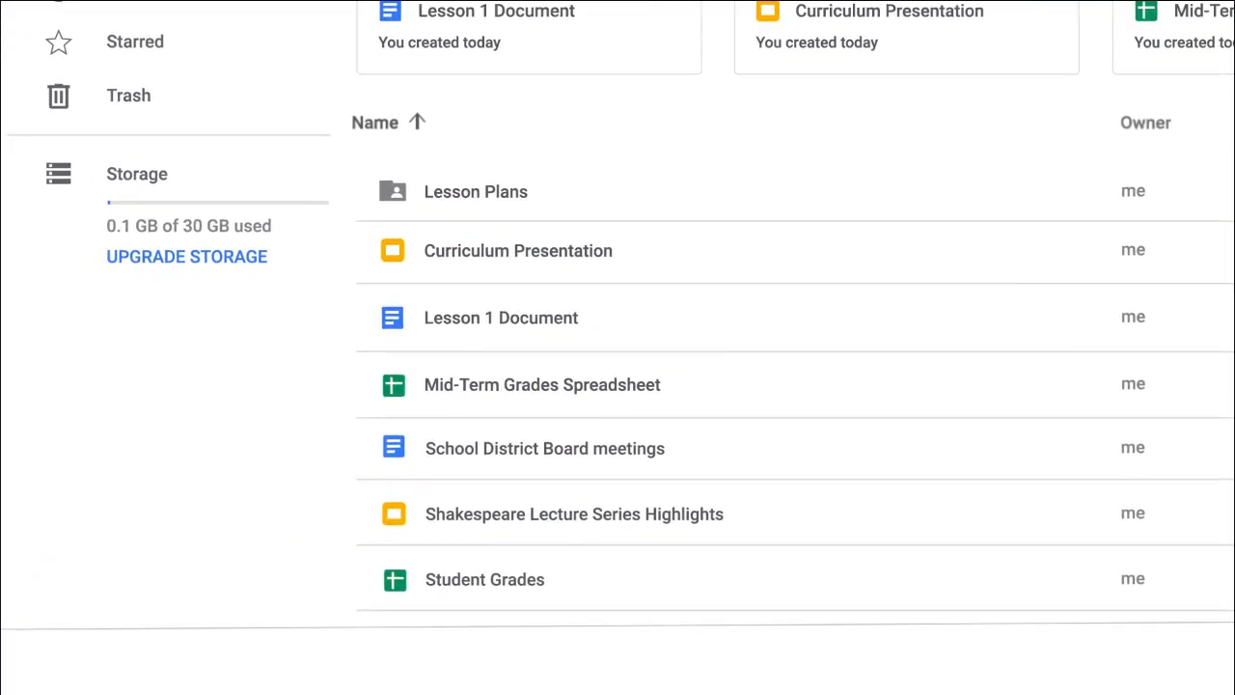
{"action": "right_click", "coordinate": [517, 250]}
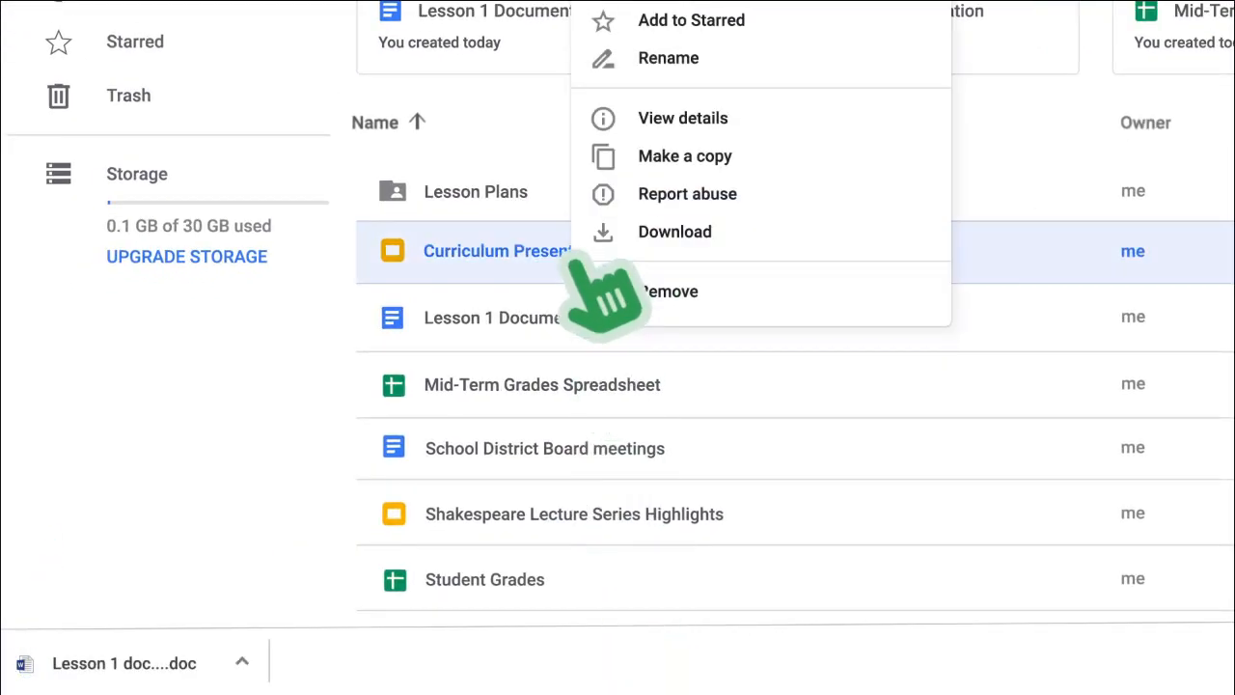
{"action": "left_click", "coordinate": [676, 231]}
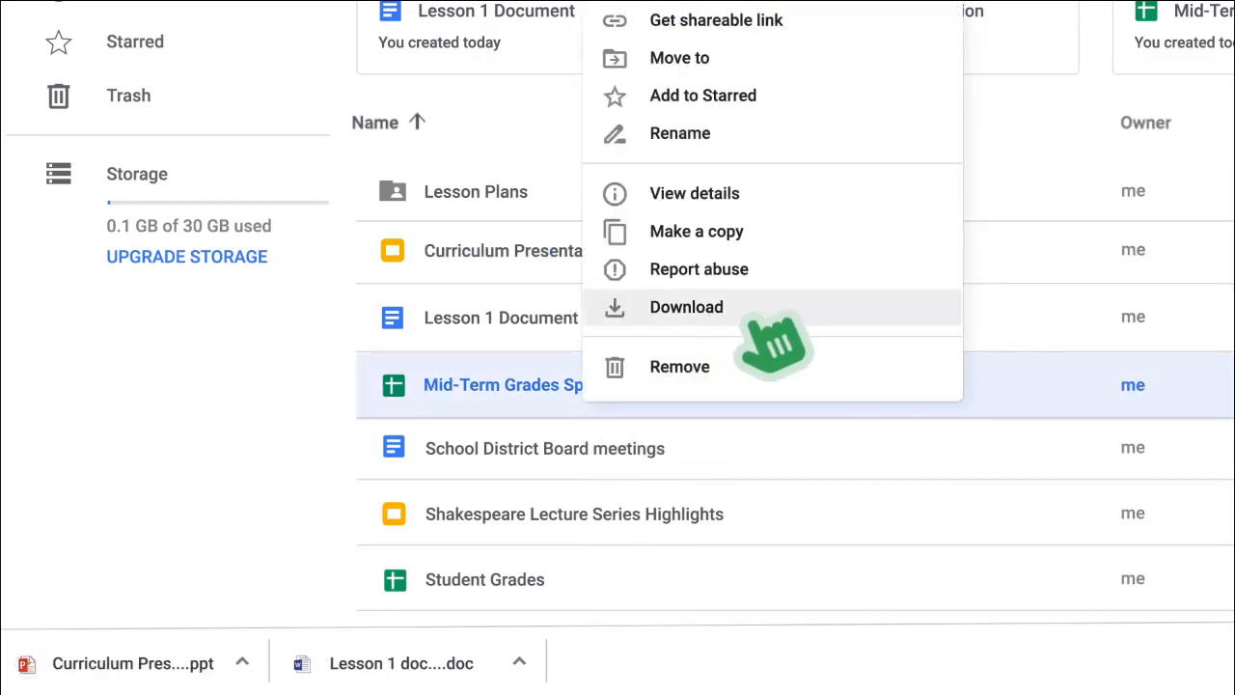
{"action": "left_click", "coordinate": [687, 307]}
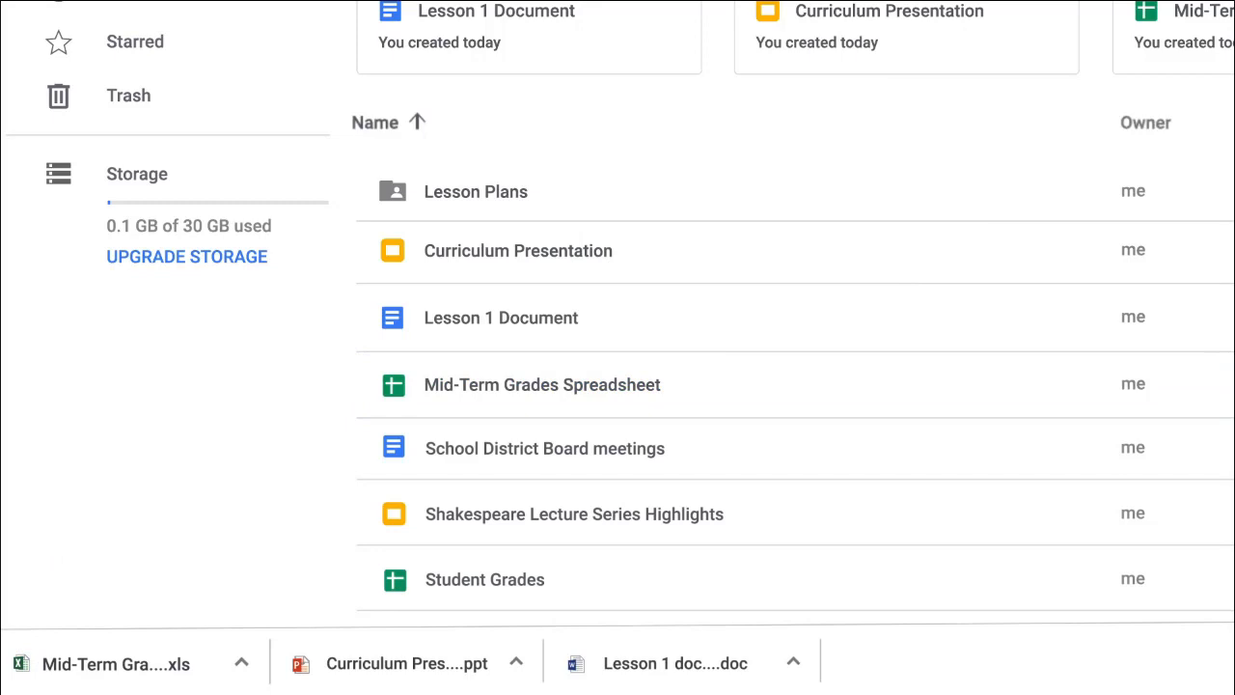
{"action": "scroll", "scroll_direction": "up", "scroll_amount": 3}
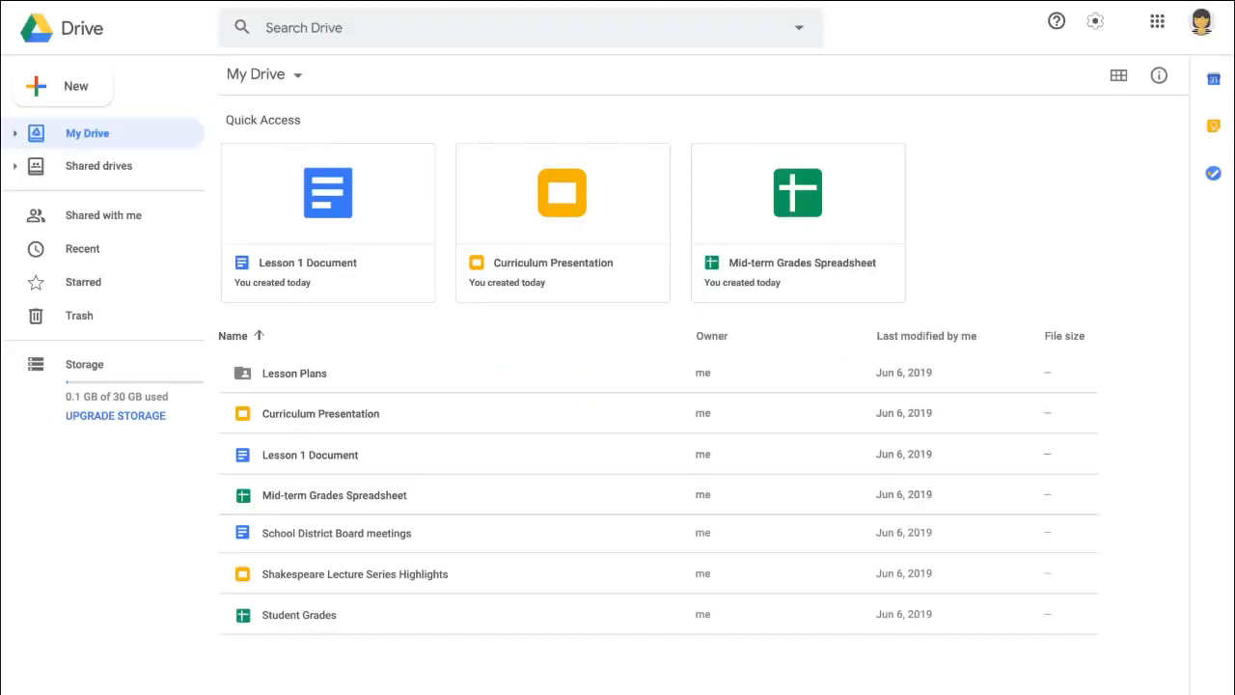
- Search Drive for "curriculum" and view the advanced search filters, including the Owner choices
{"action": "left_click", "coordinate": [519, 27]}
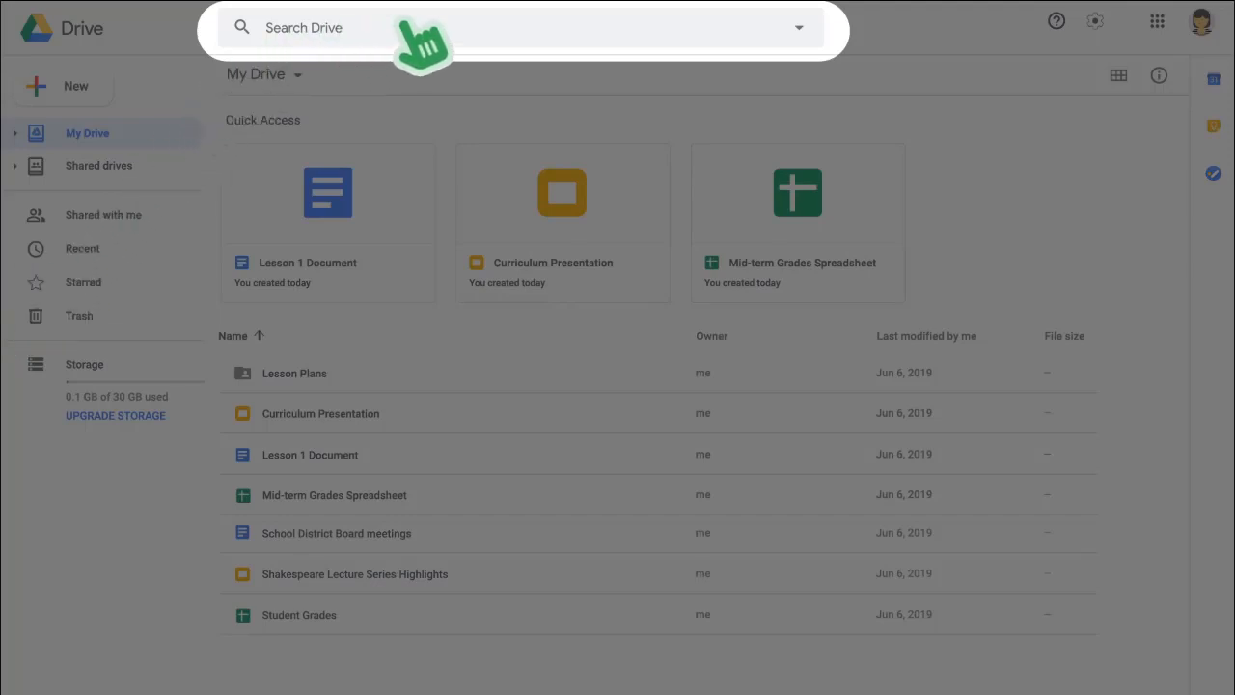
{"action": "type", "text": "c"}
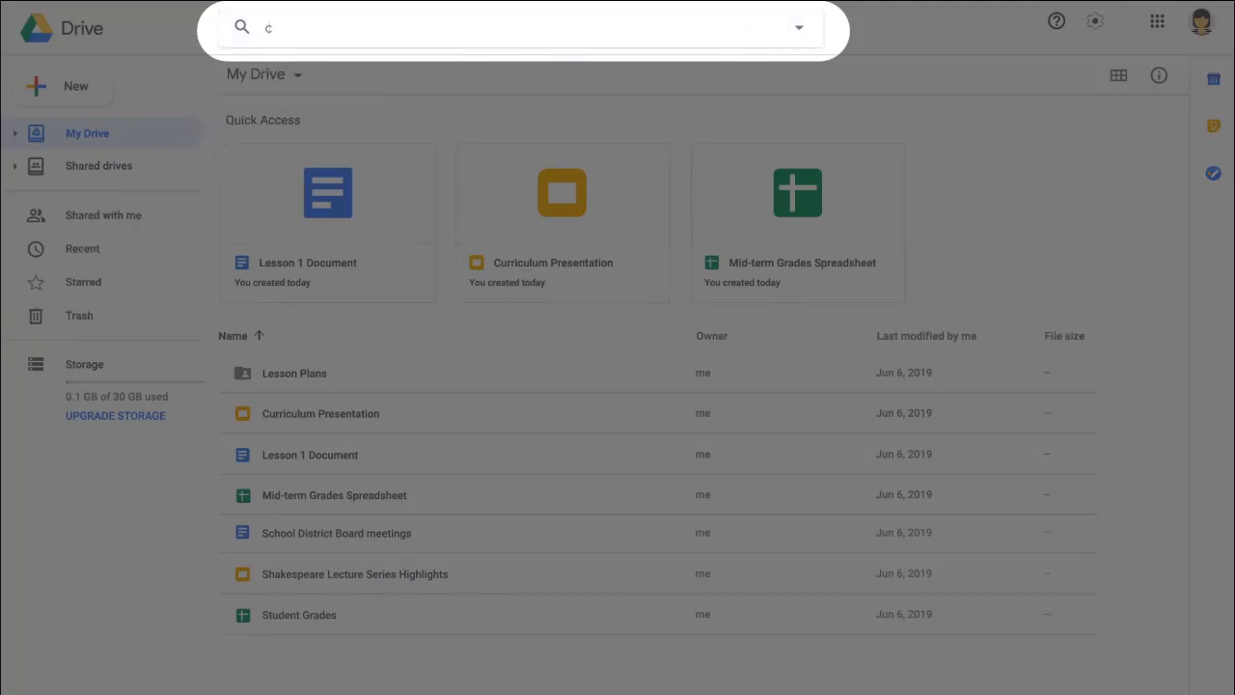
{"action": "type", "text": "urriculum"}
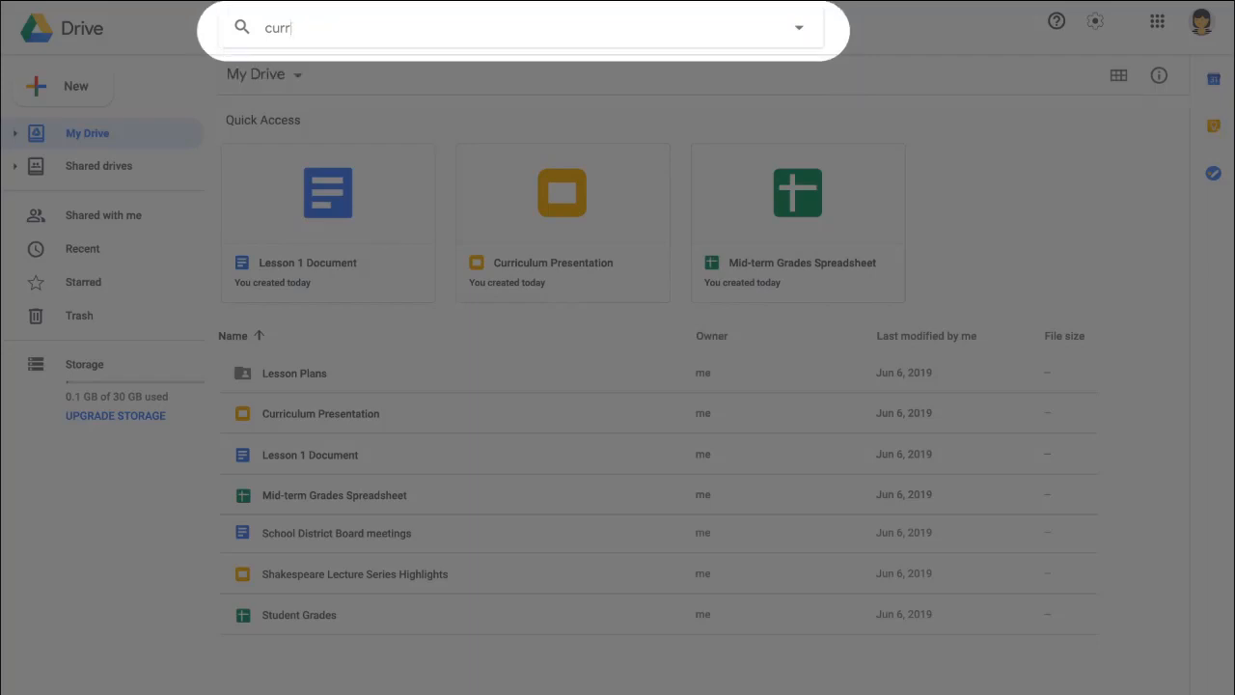
{"action": "left_click", "coordinate": [799, 27]}
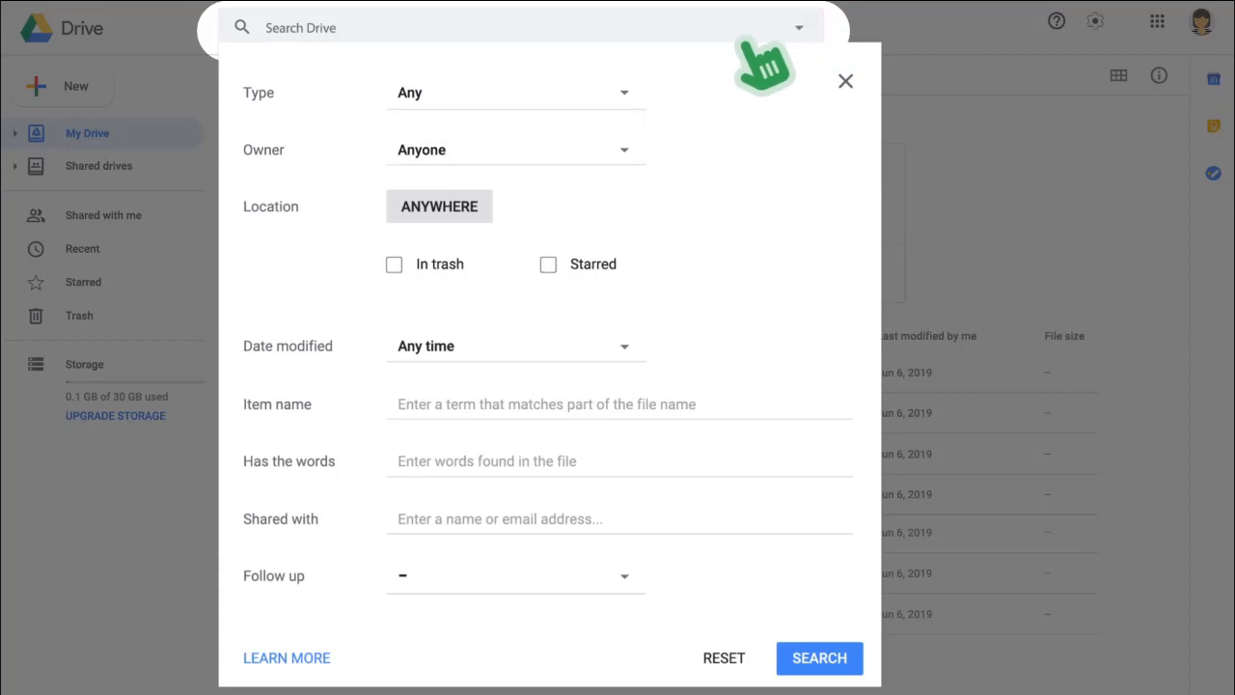
{"action": "mouse_move", "coordinate": [473, 151]}
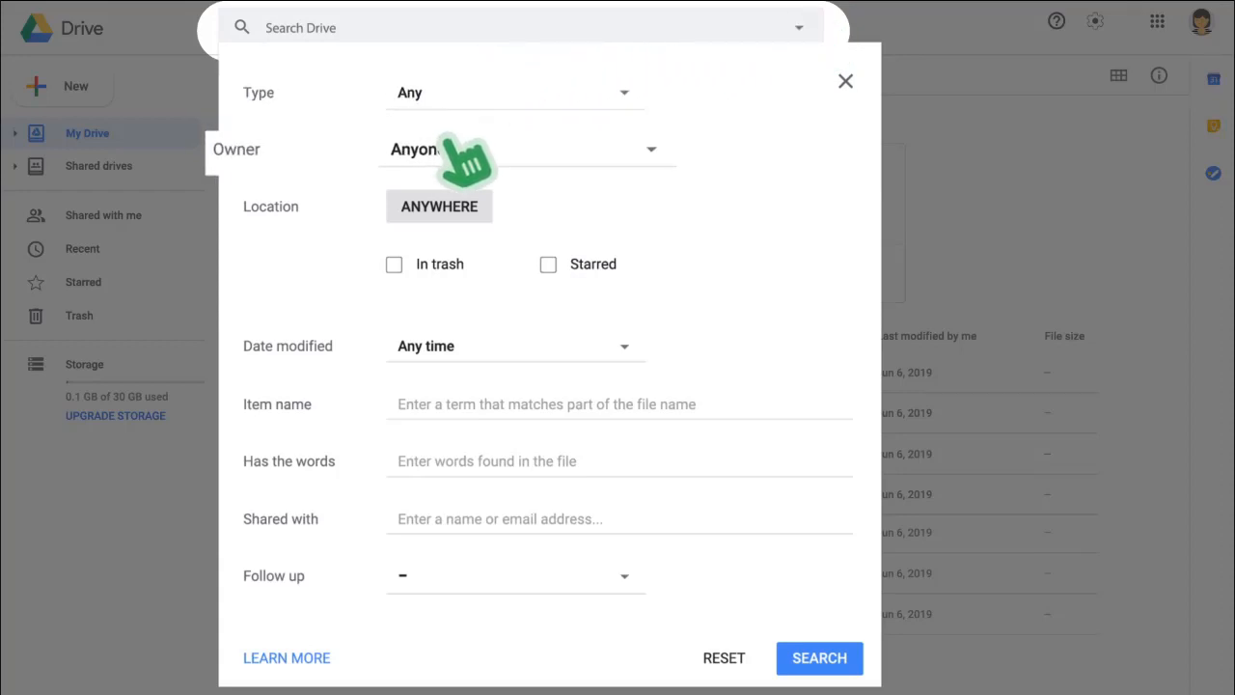
{"action": "left_click", "coordinate": [845, 81]}
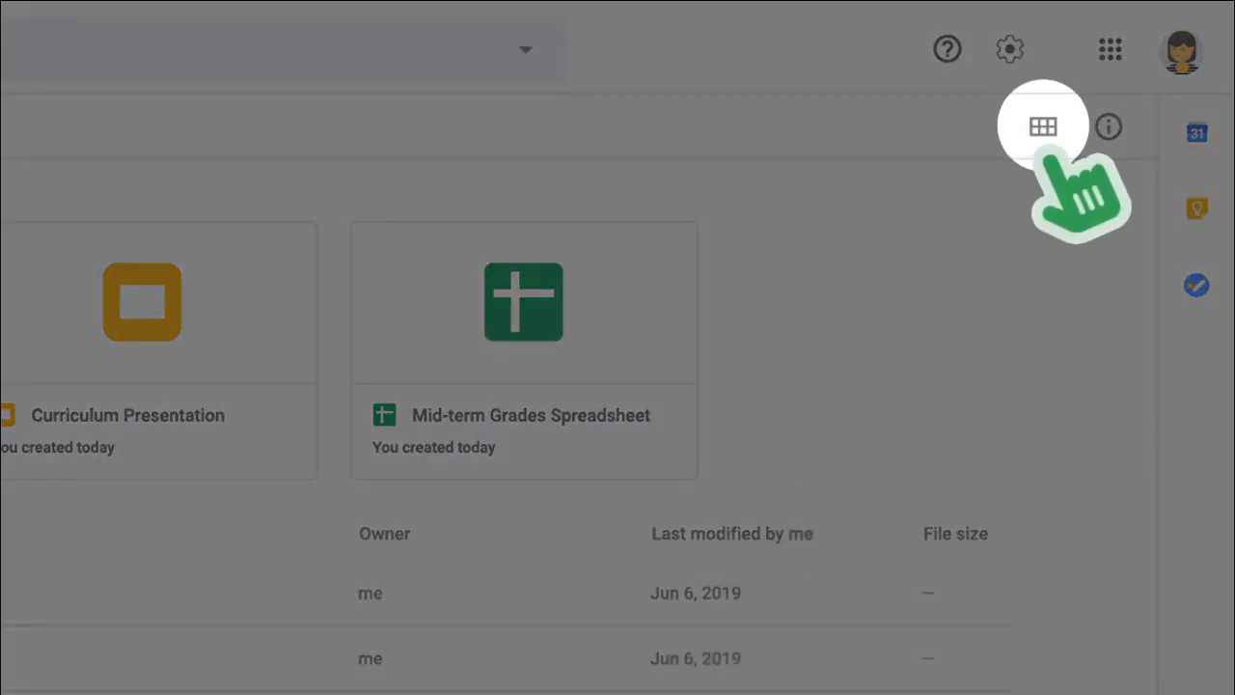
{"action": "left_click", "coordinate": [1042, 127]}
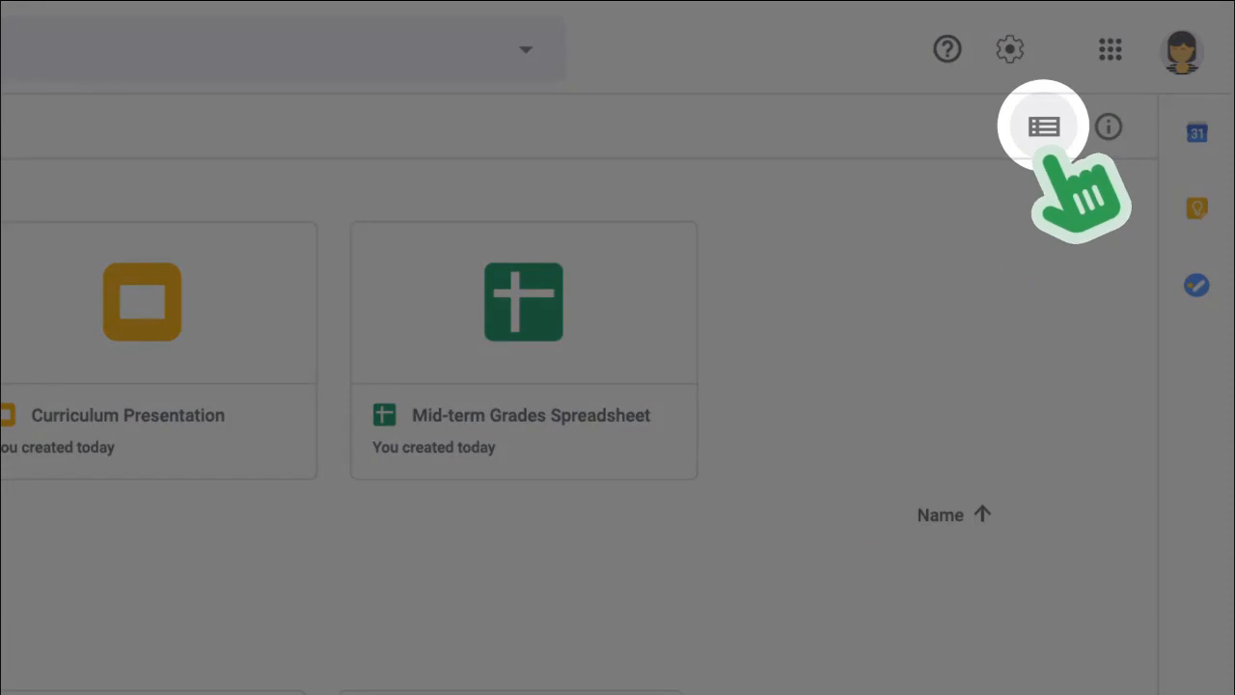
{"action": "left_click", "coordinate": [1042, 127]}
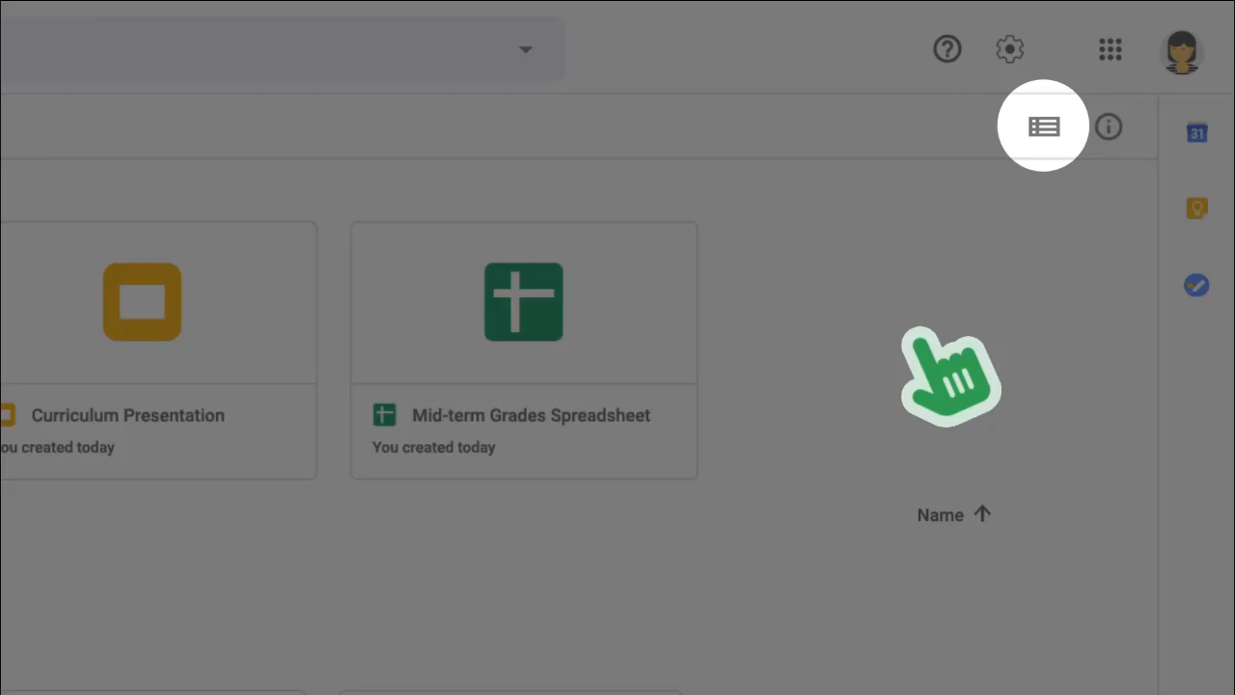
{"action": "left_click", "coordinate": [1042, 128]}
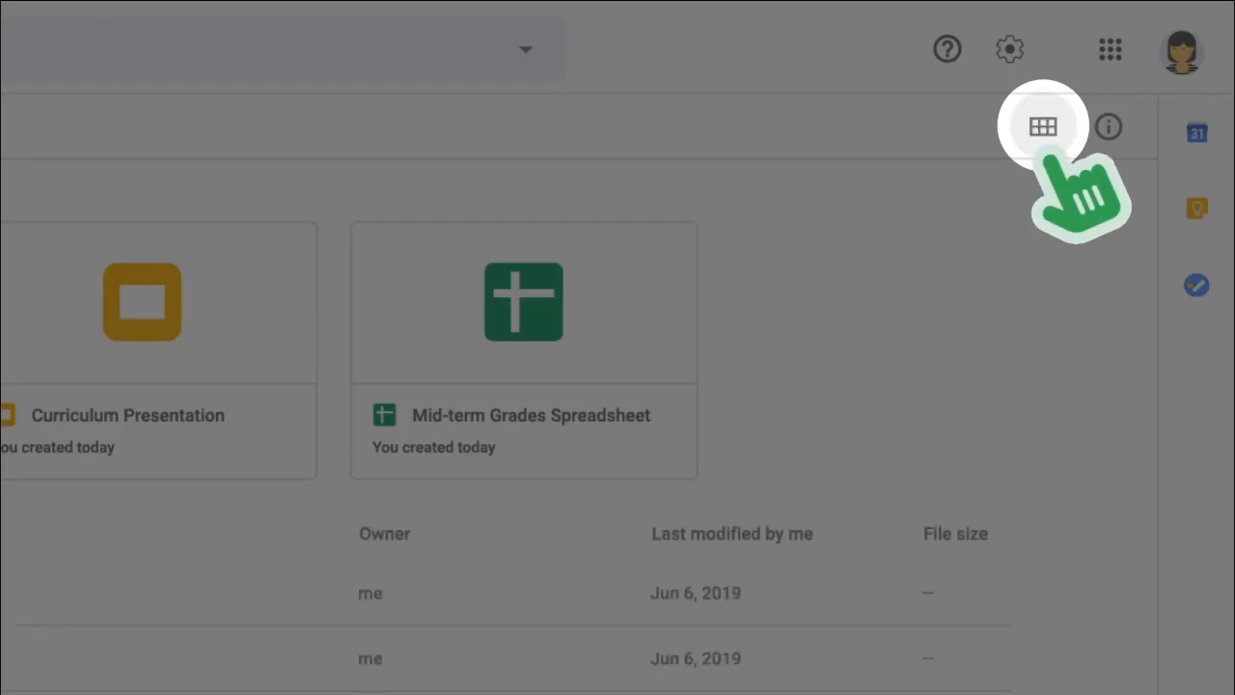
{"action": "left_click", "coordinate": [1042, 127]}
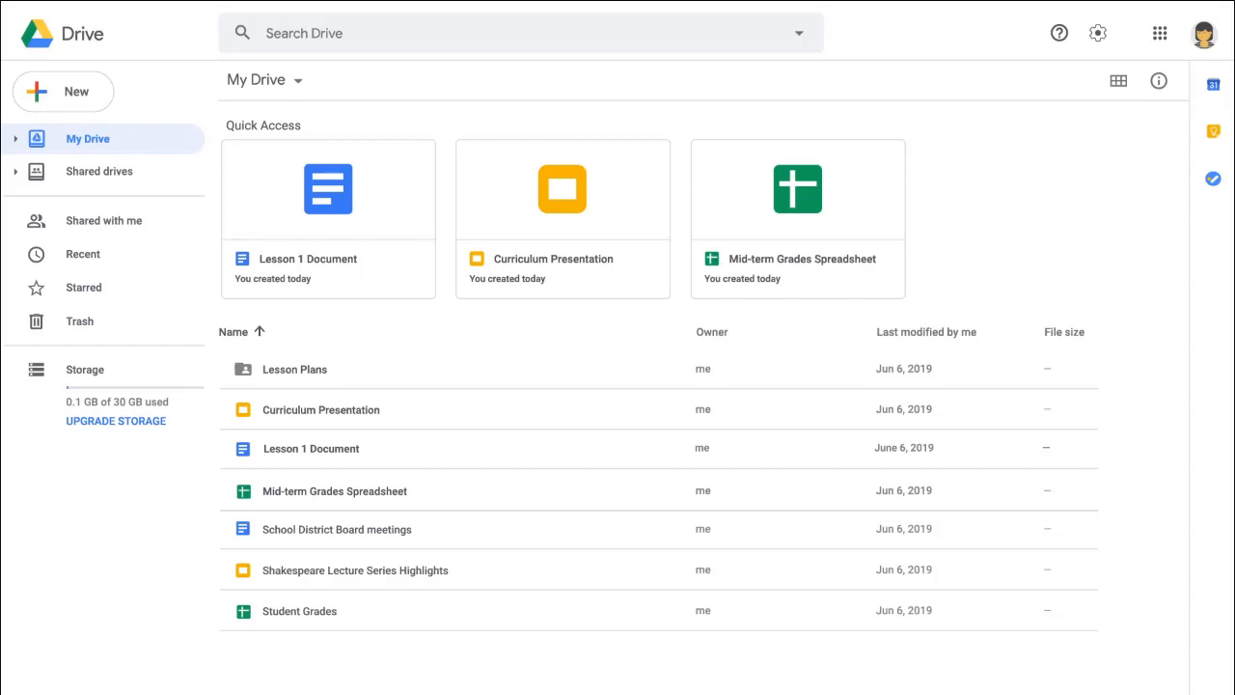
{"action": "left_click", "coordinate": [311, 448]}
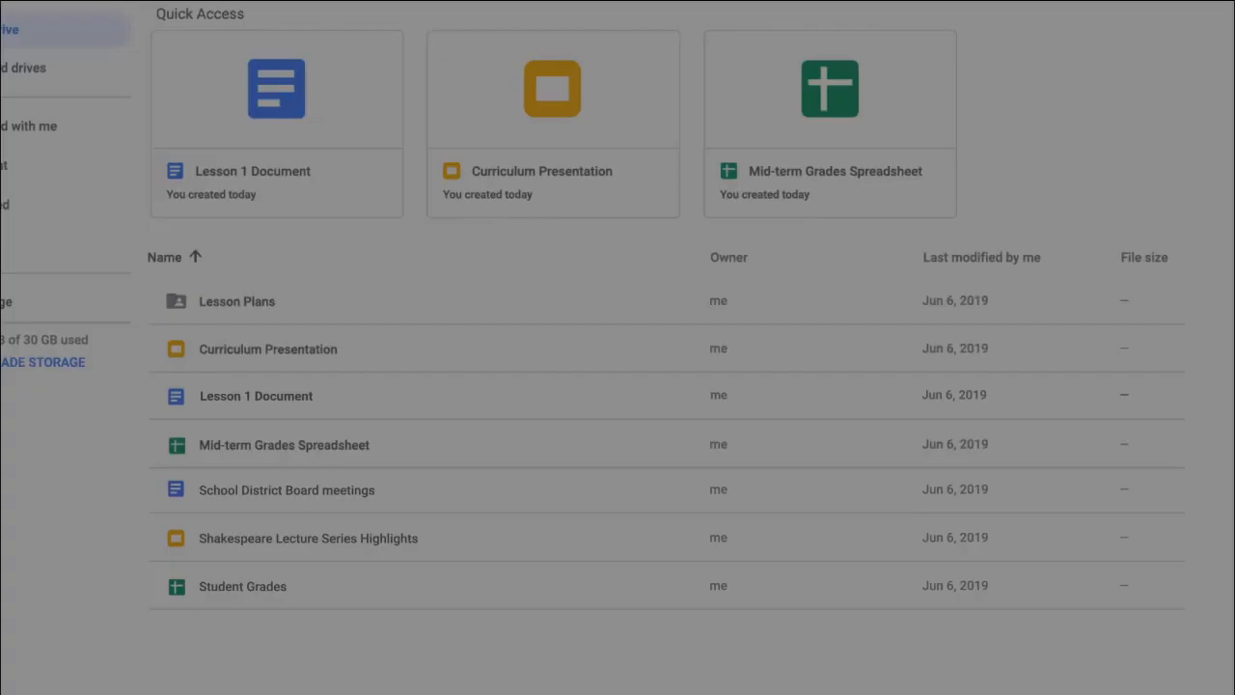
{"action": "right_click", "coordinate": [255, 395]}
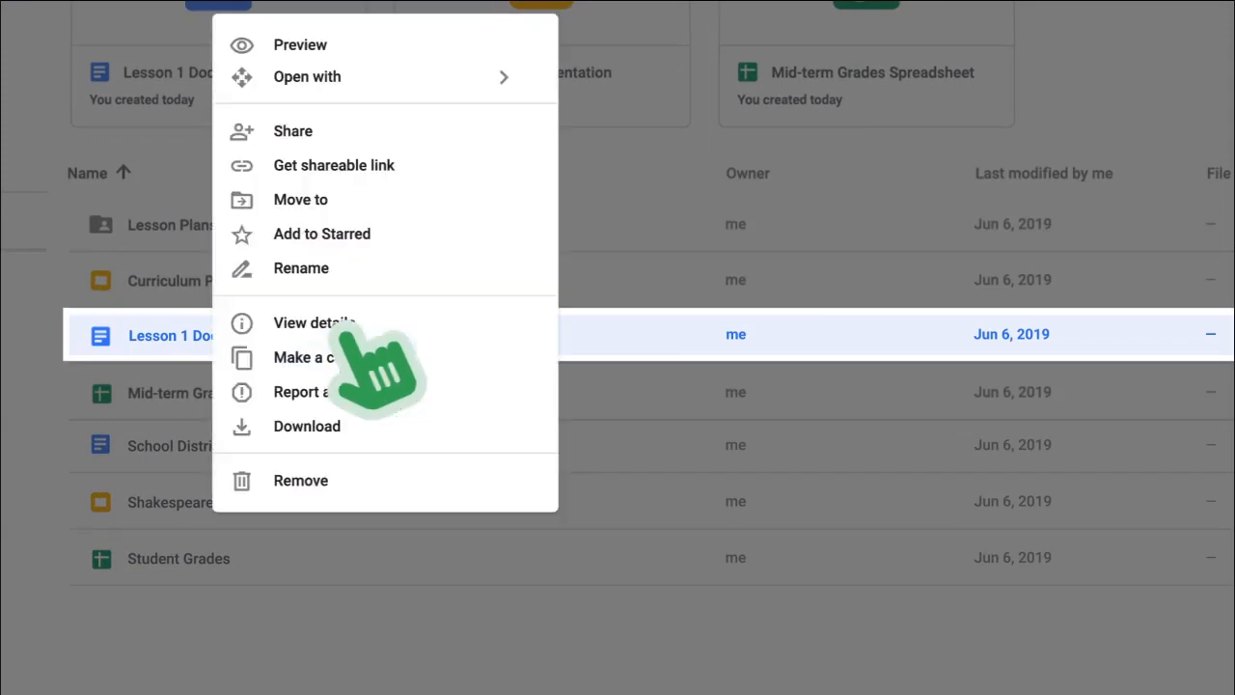
{"action": "left_click", "coordinate": [293, 131]}
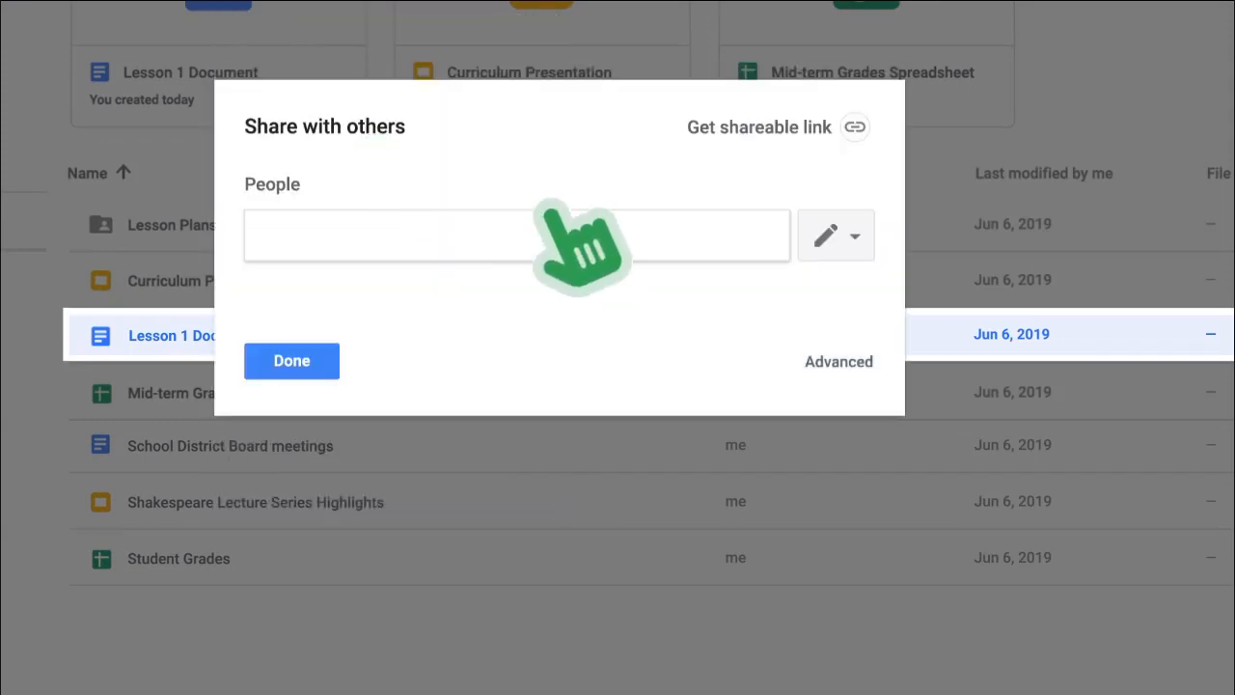
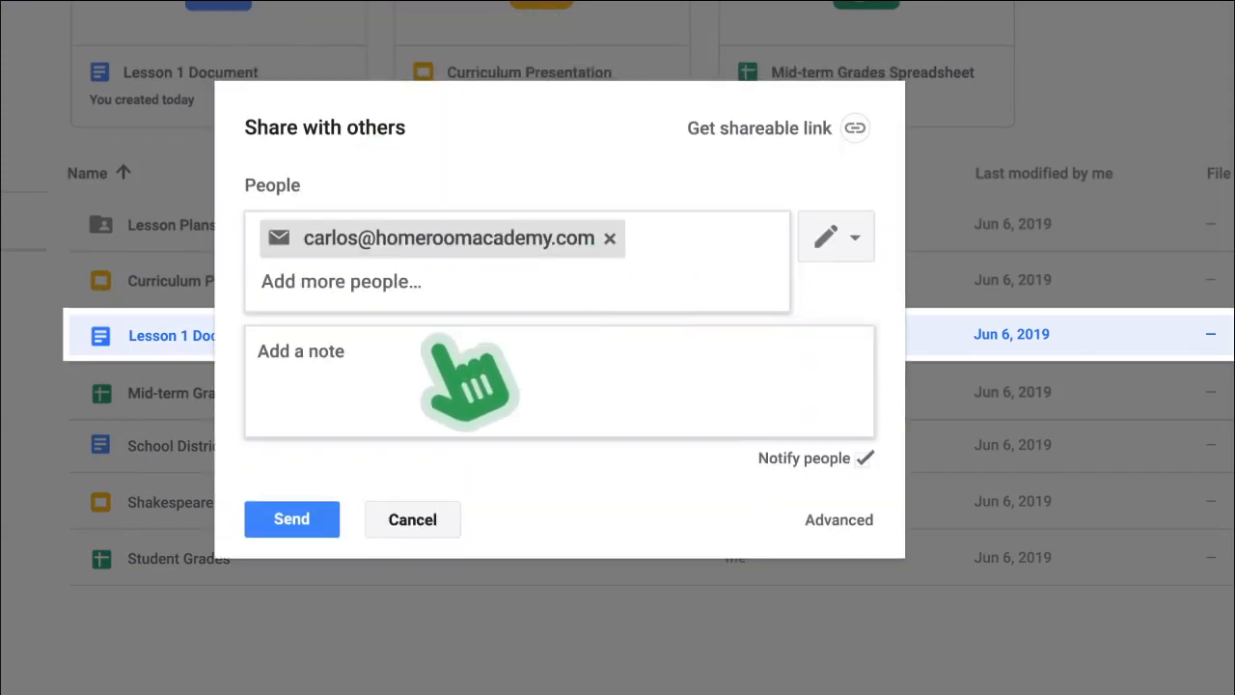
{"action": "type", "text": "Here's the lesson plan we talked about."}
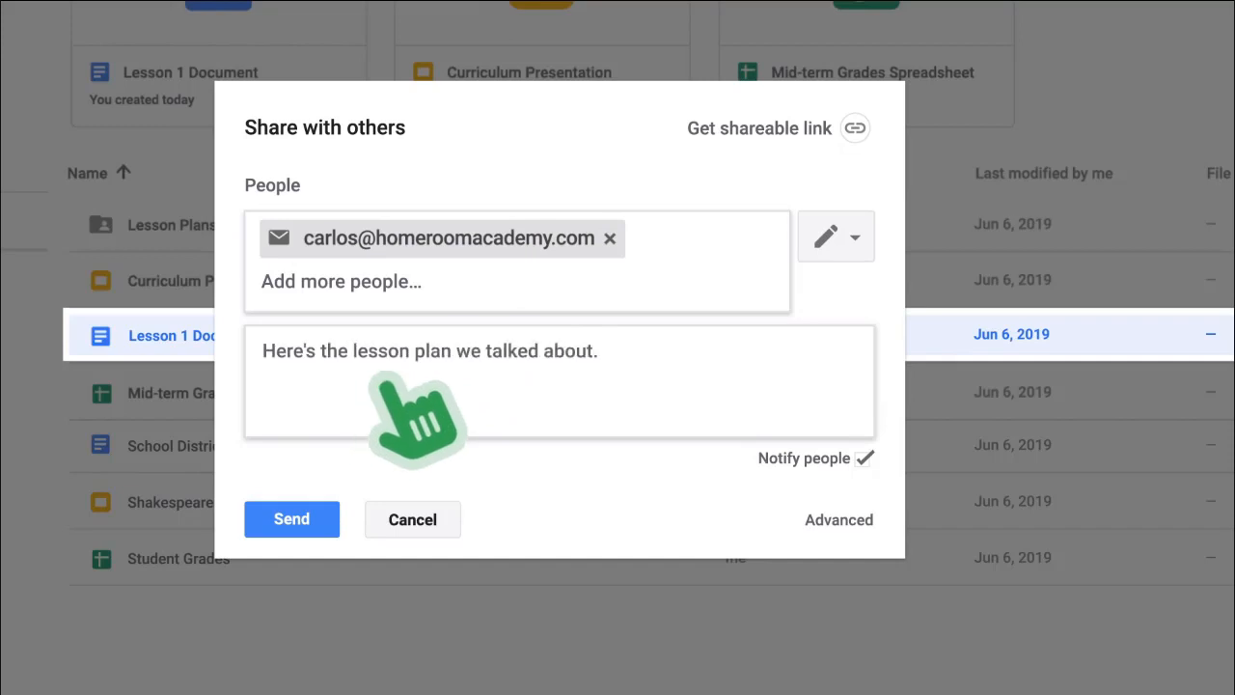
- Set the collaborator's access to Can comment and send the invitation
{"action": "left_click", "coordinate": [852, 235]}
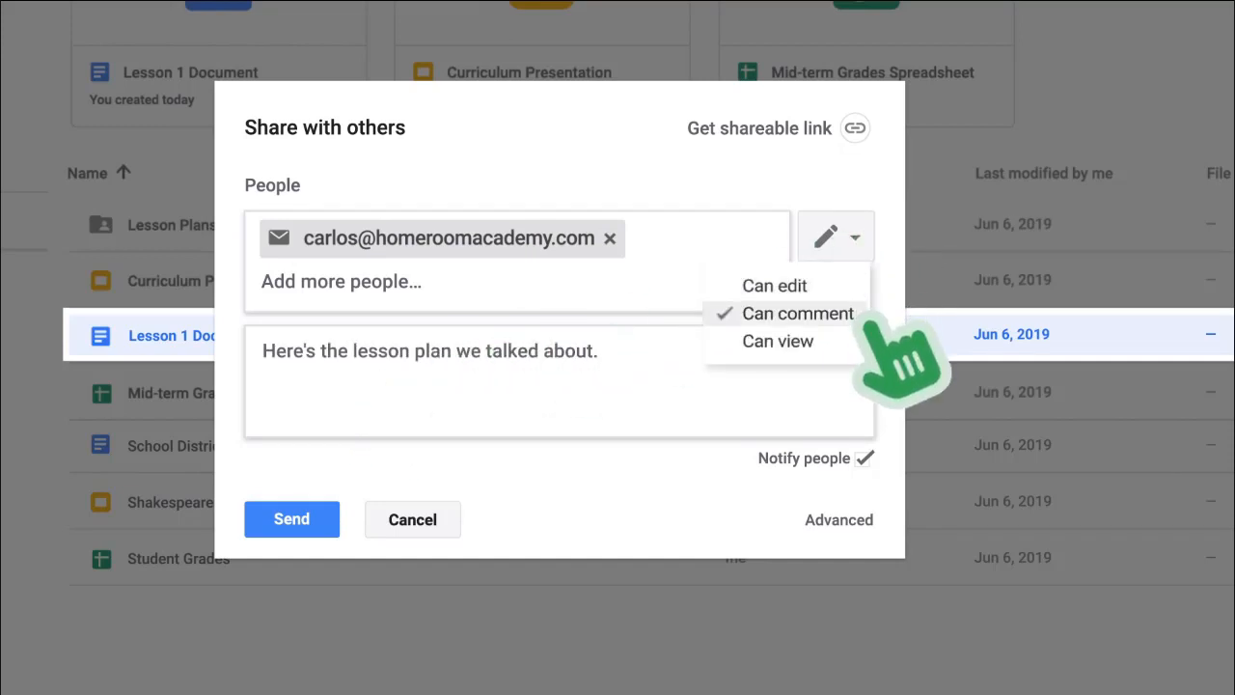
{"action": "left_click", "coordinate": [796, 313]}
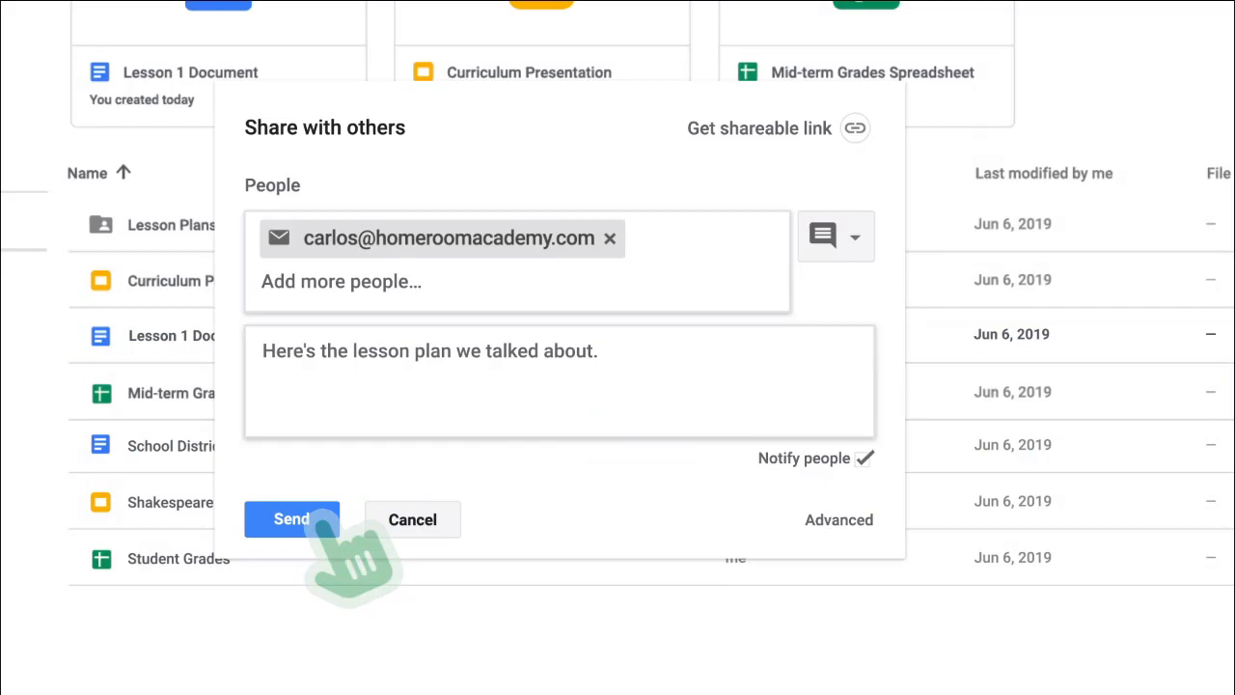
{"action": "left_click", "coordinate": [292, 519]}
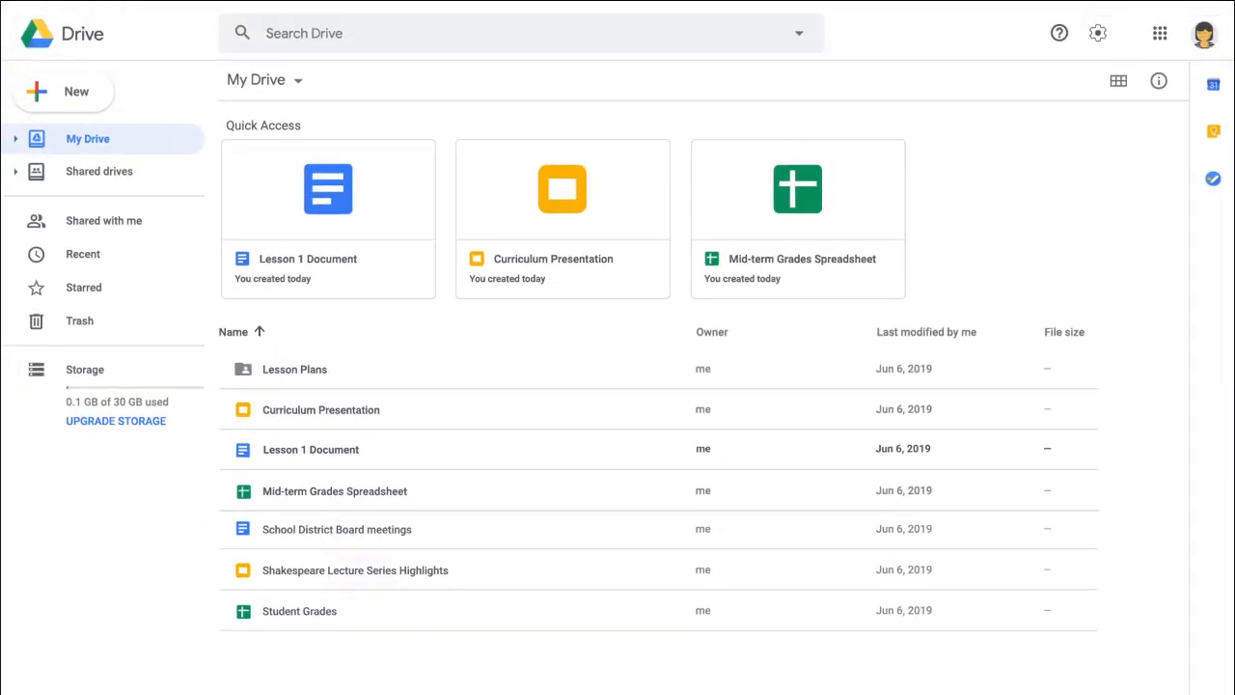